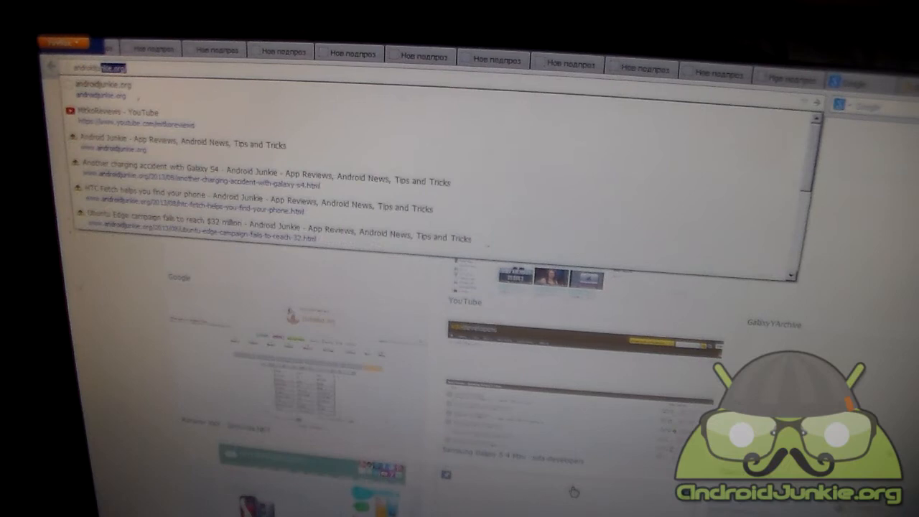
- Load androidjunkie.org in Firefox to test whether the PC's connection still works
key("Return")
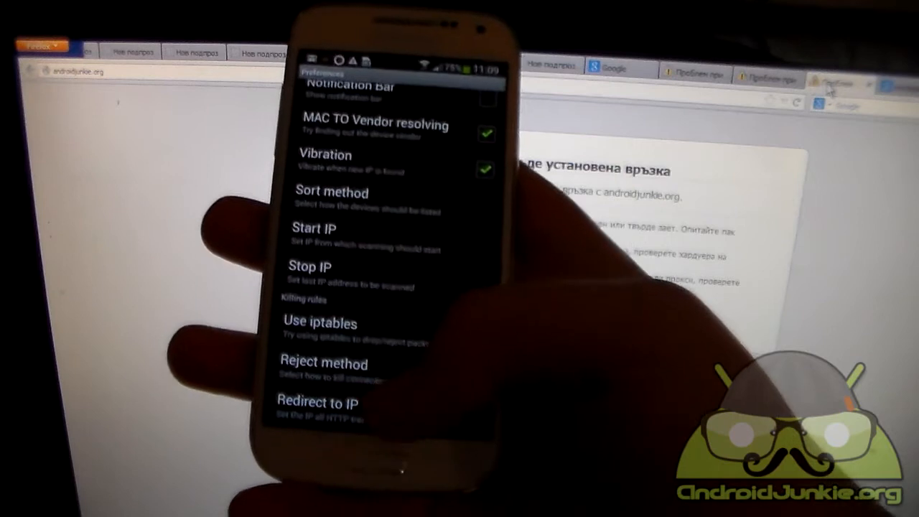
- Open WiFiKill's Redirect to IP setting to set the address 127.0.0.1
left_click(317, 402)
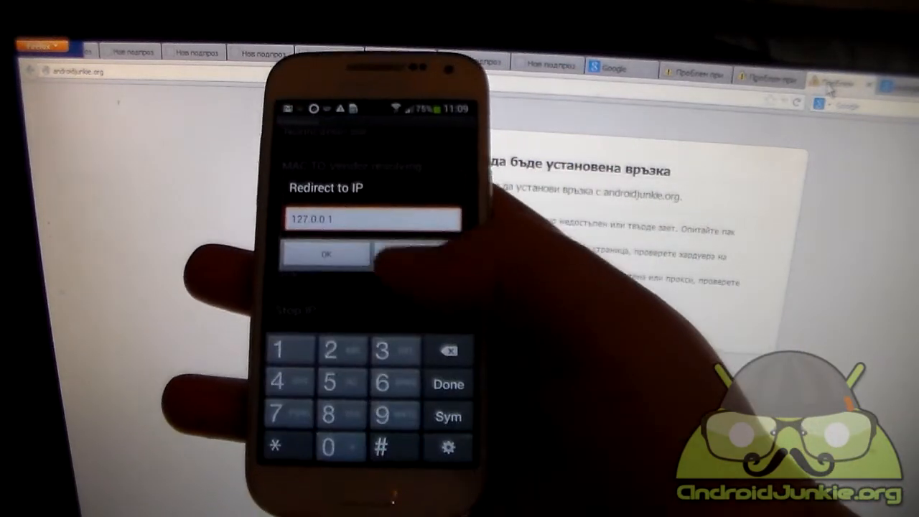